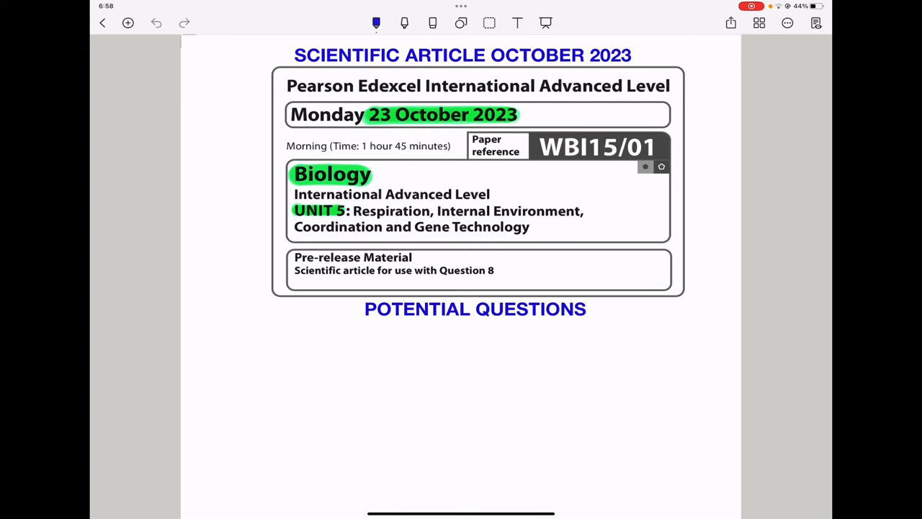
- Scroll past the cover page to Article 1, Your Second Skin, with its annotated paragraphs
{"action": "scroll", "scroll_direction": "down", "scroll_amount": 3}
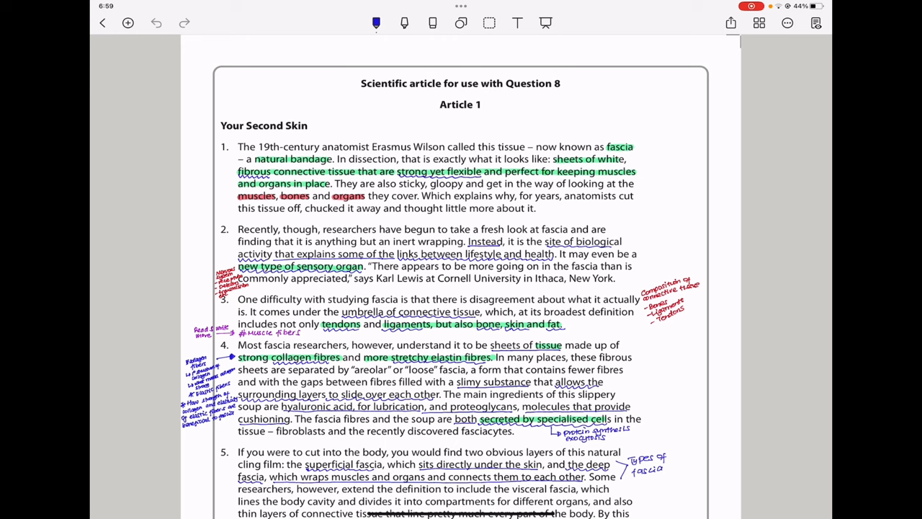
- Scroll down until paragraph 6 on fascial manipulation and massage is fully visible
{"action": "scroll", "scroll_direction": "down", "scroll_amount": 3}
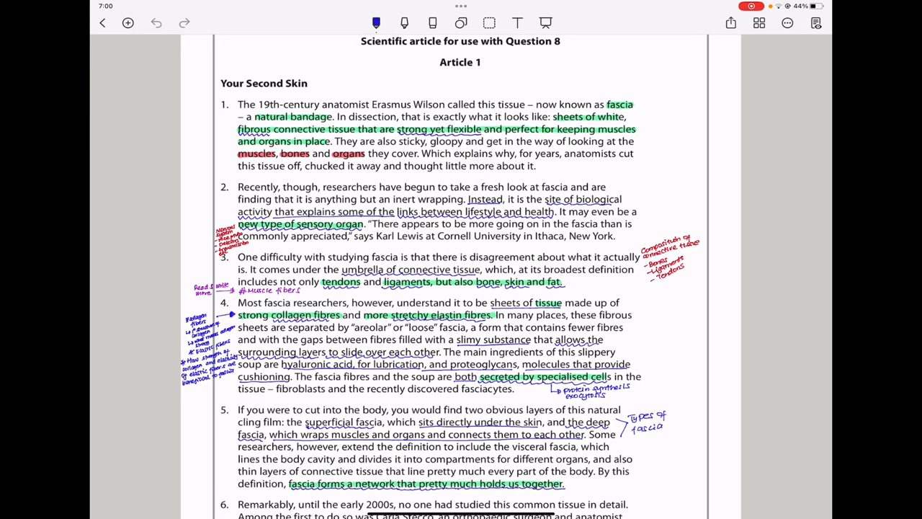
{"action": "scroll", "scroll_direction": "down", "scroll_amount": 3}
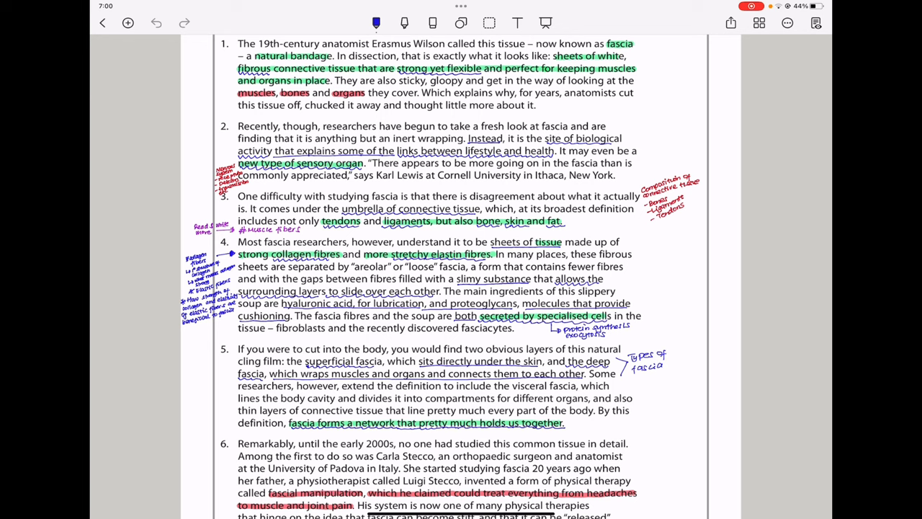
{"action": "scroll", "scroll_direction": "down", "scroll_amount": 3}
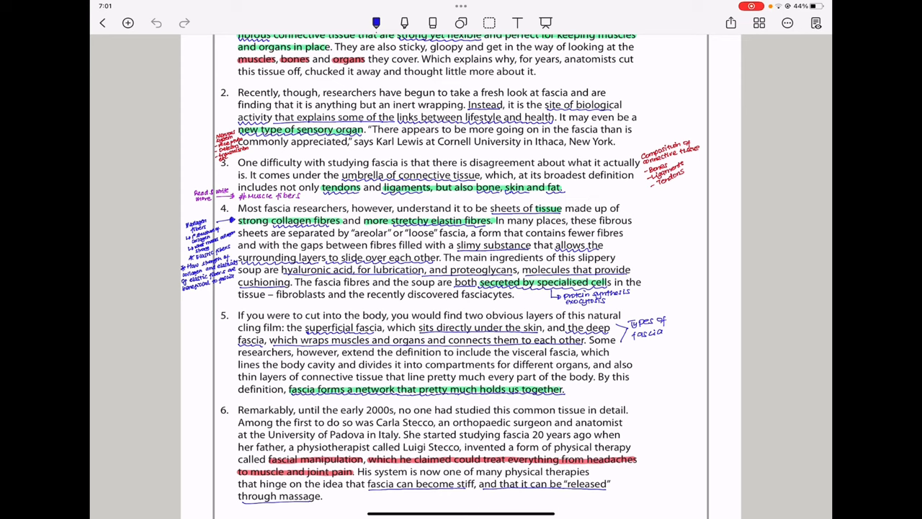
- Scroll to the bottom of page 2, ending with paragraph 6's stiff fascia claims
{"action": "scroll", "scroll_direction": "down", "scroll_amount": 3}
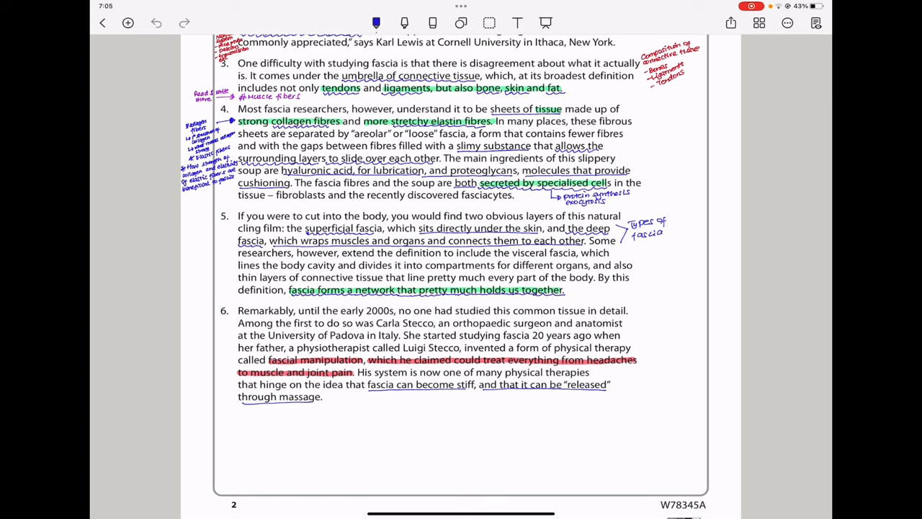
- Scroll onto the next page showing annotated paragraphs 7–11 on fascia nerves and pain
{"action": "scroll", "scroll_direction": "down", "scroll_amount": 3}
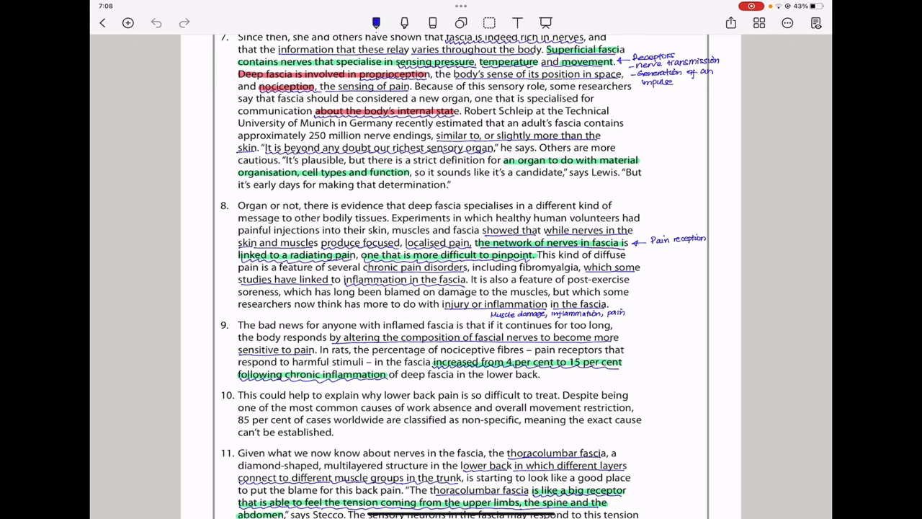
- Scroll to paragraphs 13–14 with adrenaline, TGF-beta and oestrogen passages marked
{"action": "scroll", "scroll_direction": "down", "scroll_amount": 3}
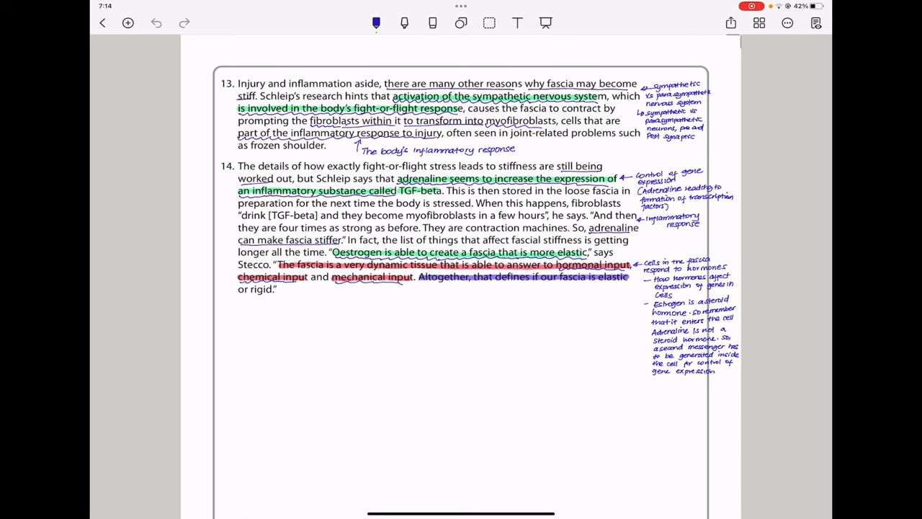
- Scroll to Article 2, The Lymphatic System, with paragraphs 15–17 highlighted and margin notes
{"action": "scroll", "scroll_direction": "down", "scroll_amount": 3}
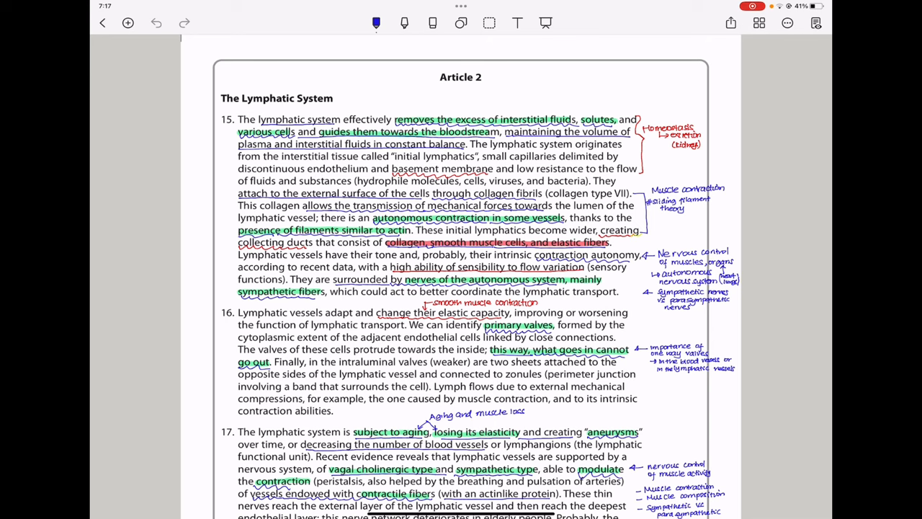
- Scroll to the end of paragraph 17 on sympathetic and parasympathetic vessel tone control
{"action": "scroll", "scroll_direction": "down", "scroll_amount": 3}
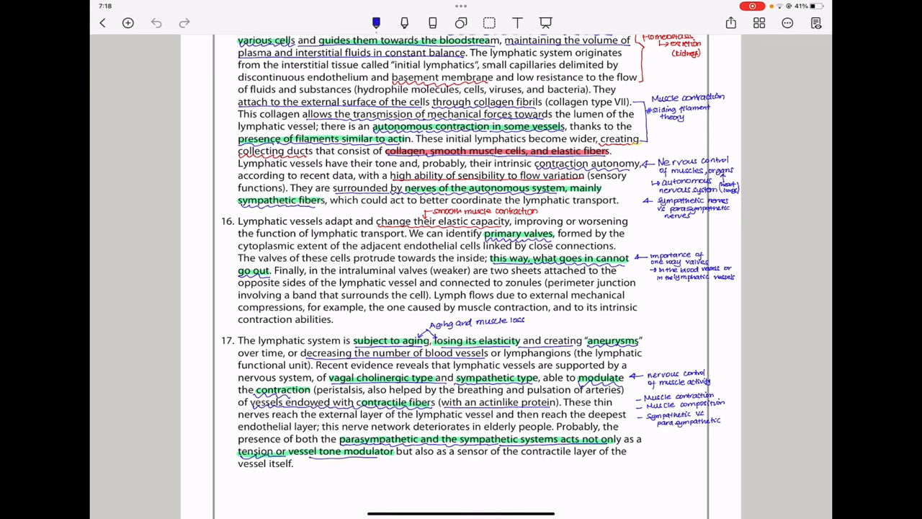
{"action": "scroll", "scroll_direction": "down", "scroll_amount": 3}
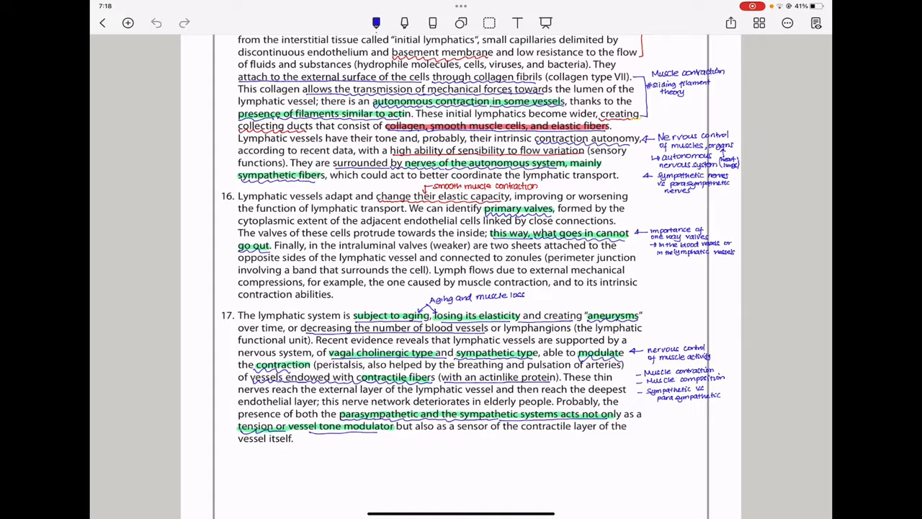
{"action": "scroll", "scroll_direction": "down", "scroll_amount": 3}
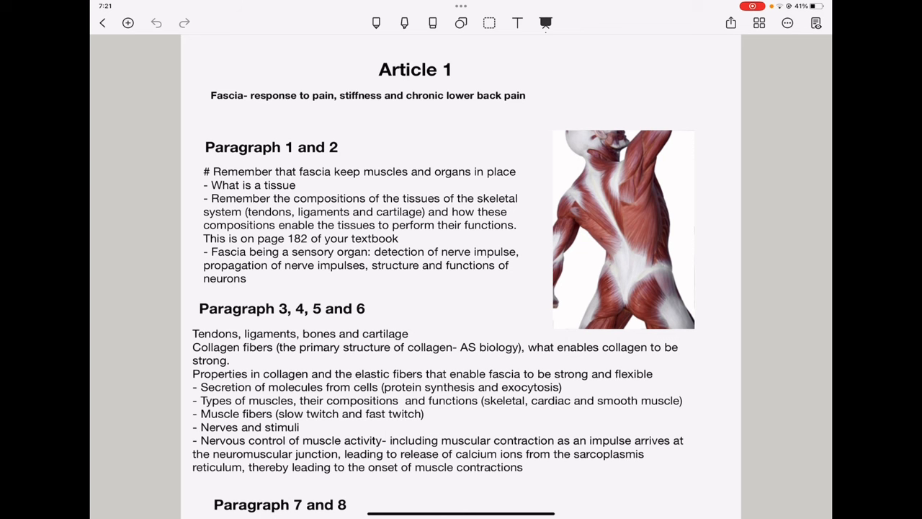
{"action": "left_click", "coordinate": [627, 274]}
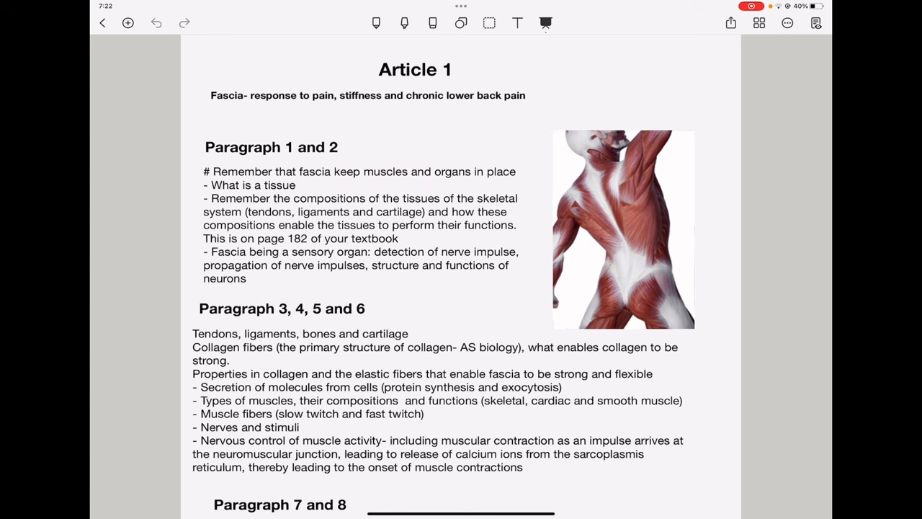
{"action": "left_click", "coordinate": [369, 171]}
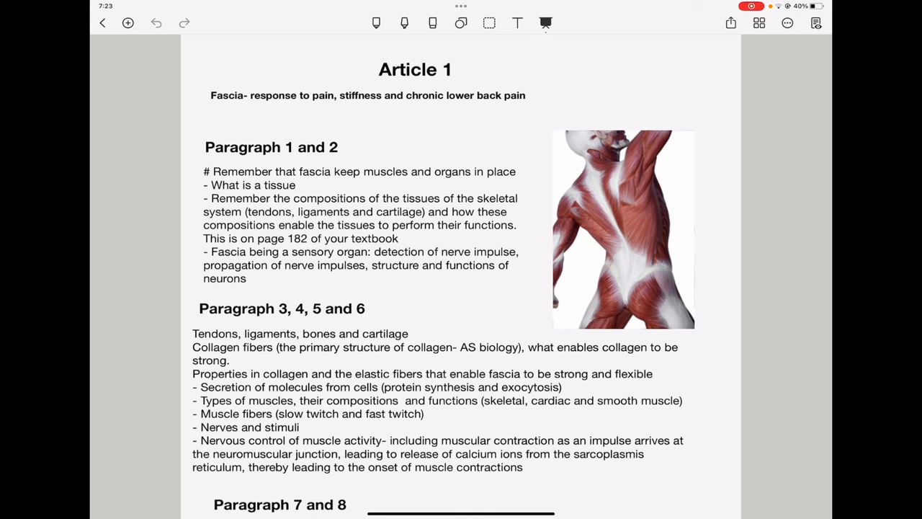
{"action": "left_click", "coordinate": [417, 242]}
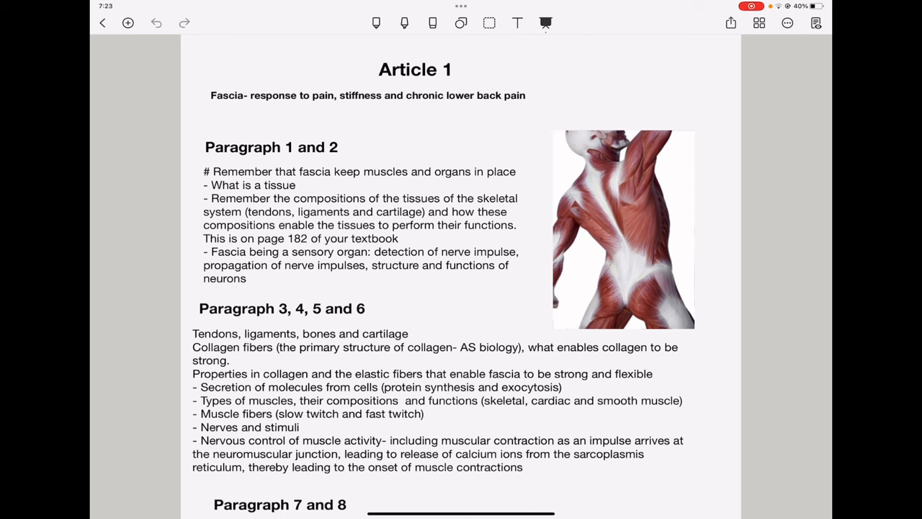
{"action": "left_click", "coordinate": [365, 279]}
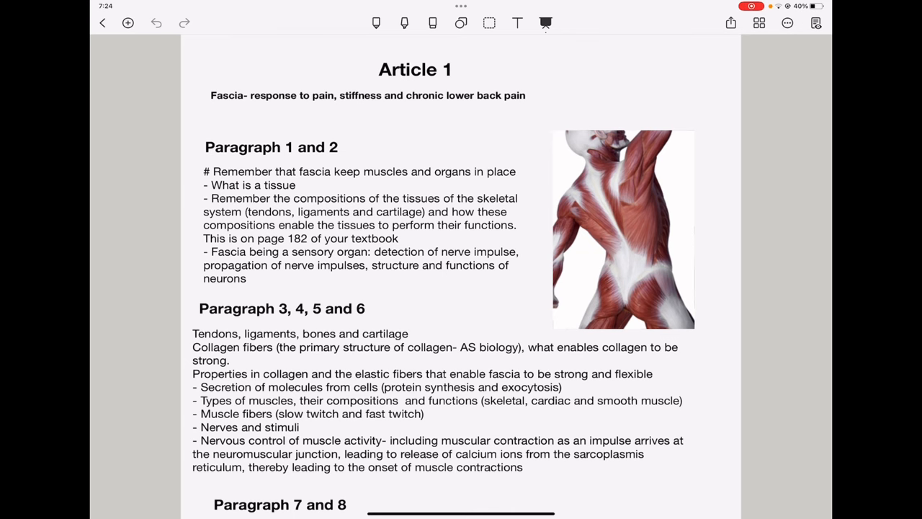
{"action": "scroll", "scroll_direction": "down", "scroll_amount": 3}
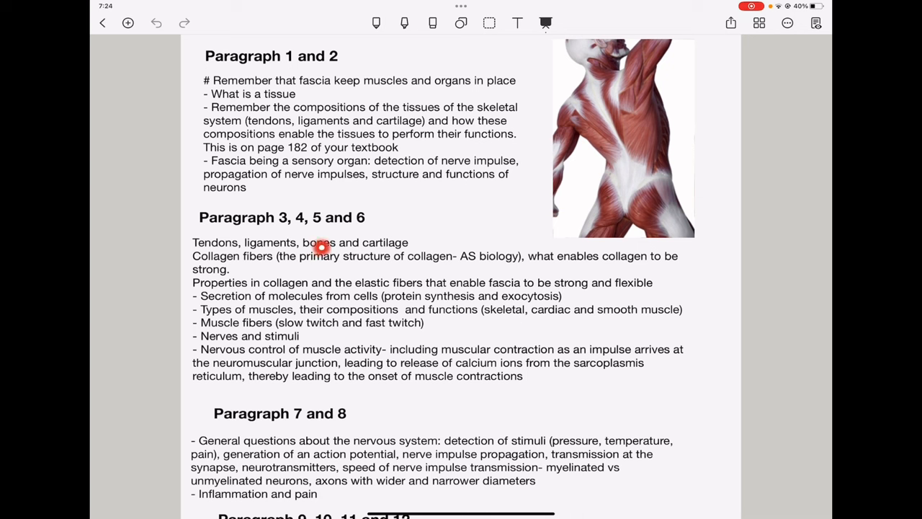
{"action": "mouse_move", "coordinate": [303, 235]}
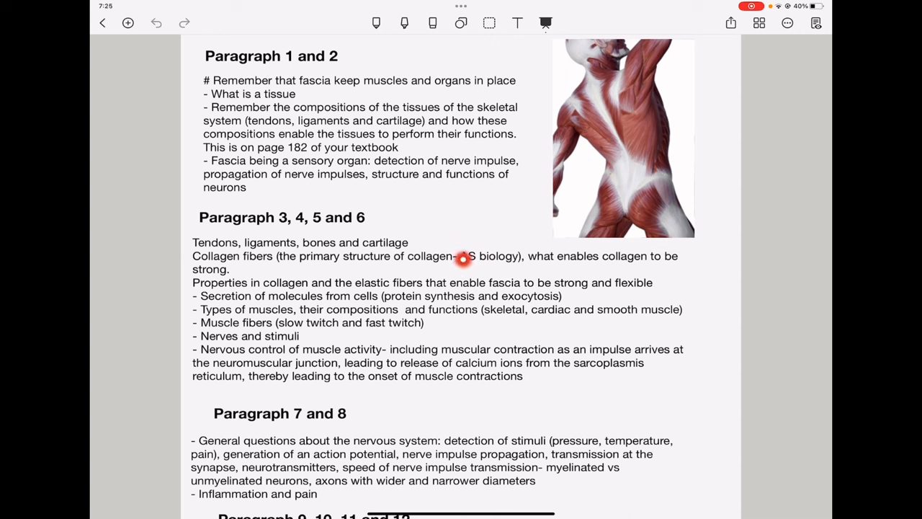
{"action": "mouse_move", "coordinate": [438, 262]}
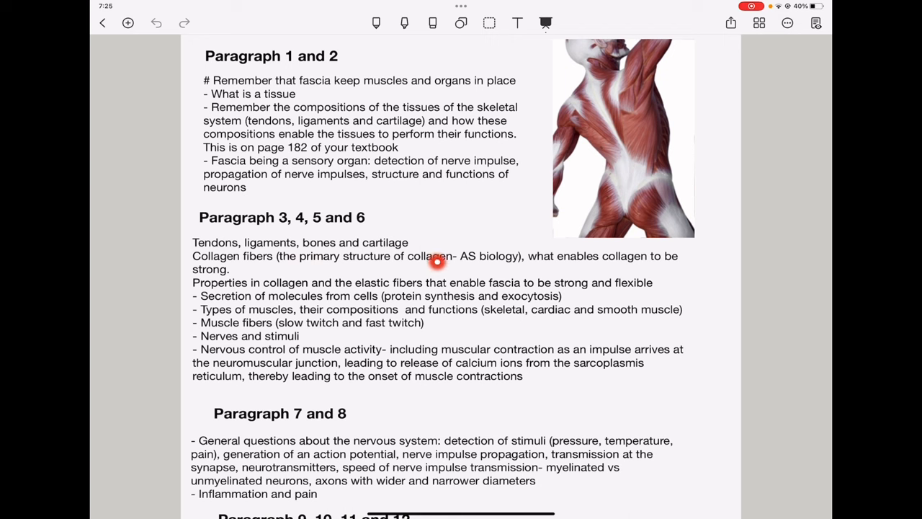
{"action": "mouse_move", "coordinate": [684, 265]}
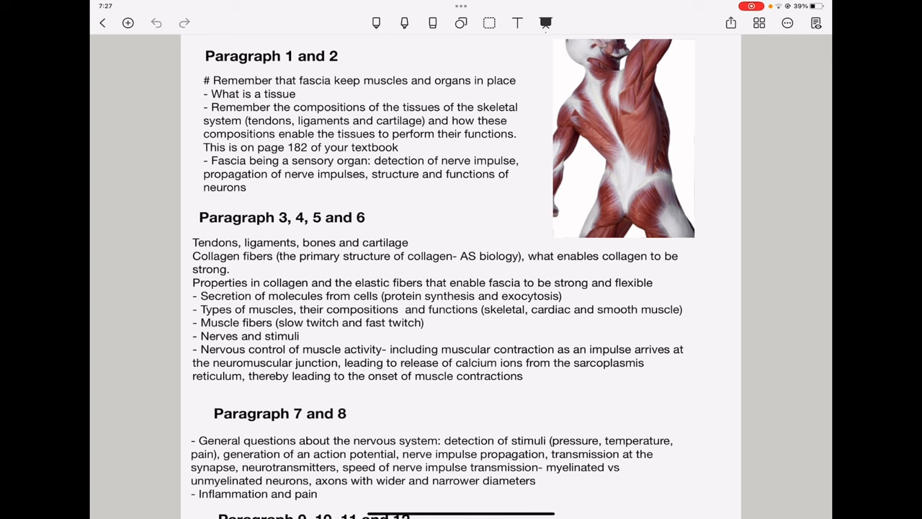
- Switch to the pen for handwriting on the Article 1 study guide page
{"action": "left_click", "coordinate": [374, 23]}
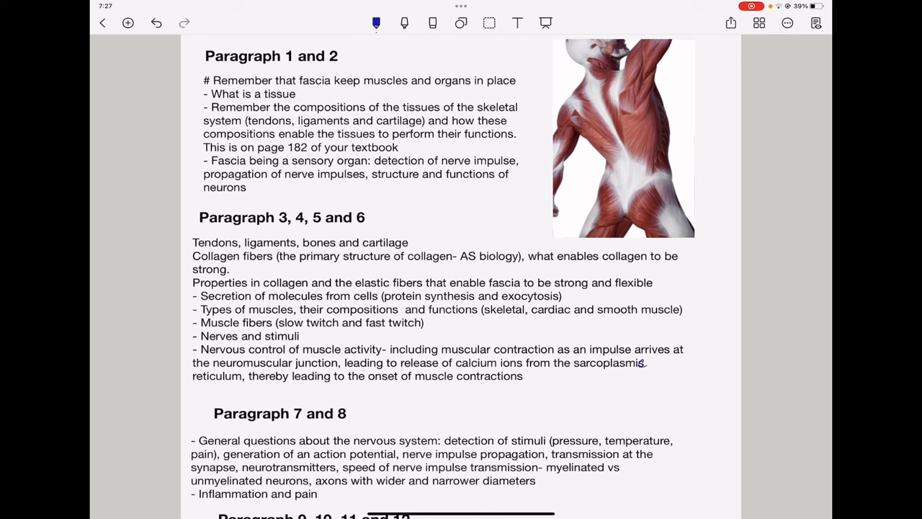
- Mark after 'sarcoplasmis' with the pen and scroll to the Paragraph 9–12 notes and Article 2 heading
{"action": "left_click", "coordinate": [544, 23]}
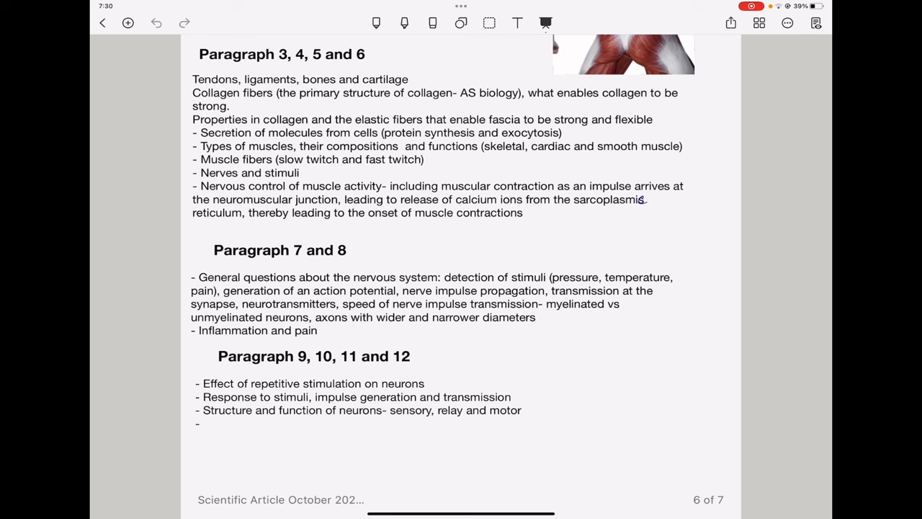
{"action": "scroll", "scroll_direction": "down", "scroll_amount": 3}
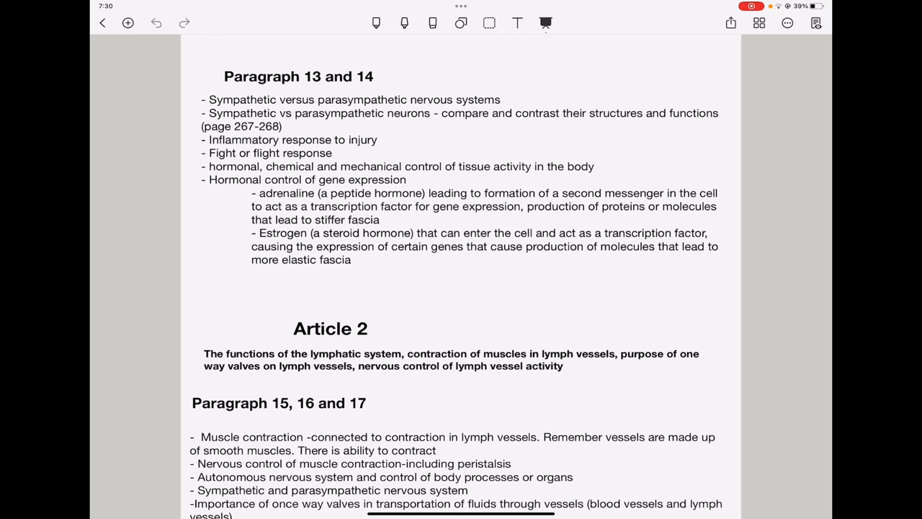
{"action": "left_click", "coordinate": [360, 101]}
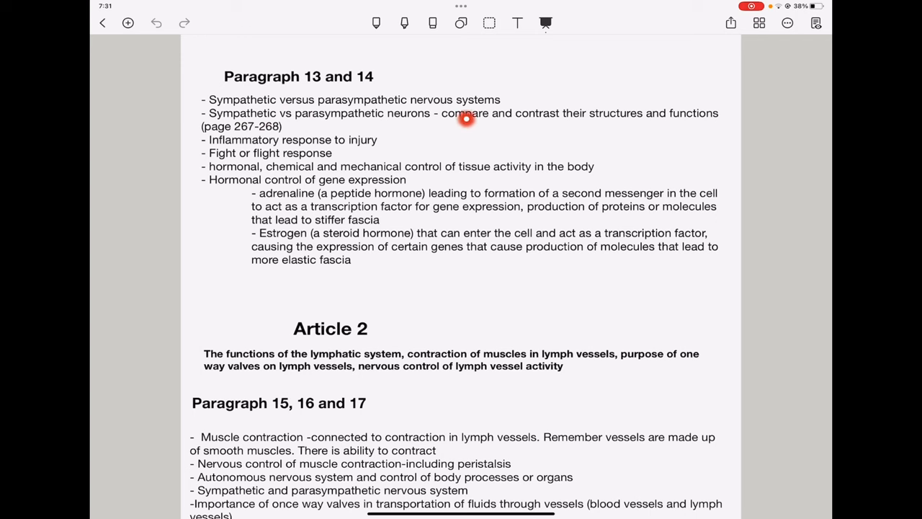
{"action": "left_click", "coordinate": [467, 118]}
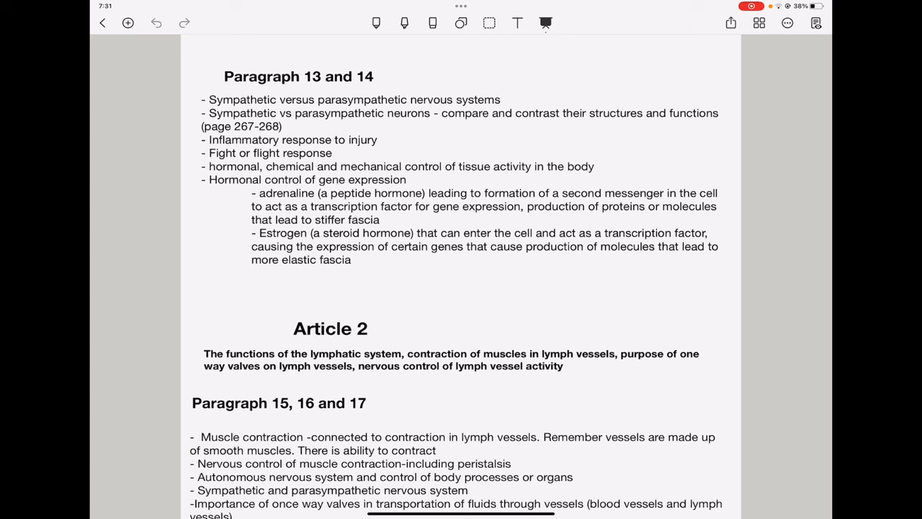
{"action": "left_click", "coordinate": [279, 129]}
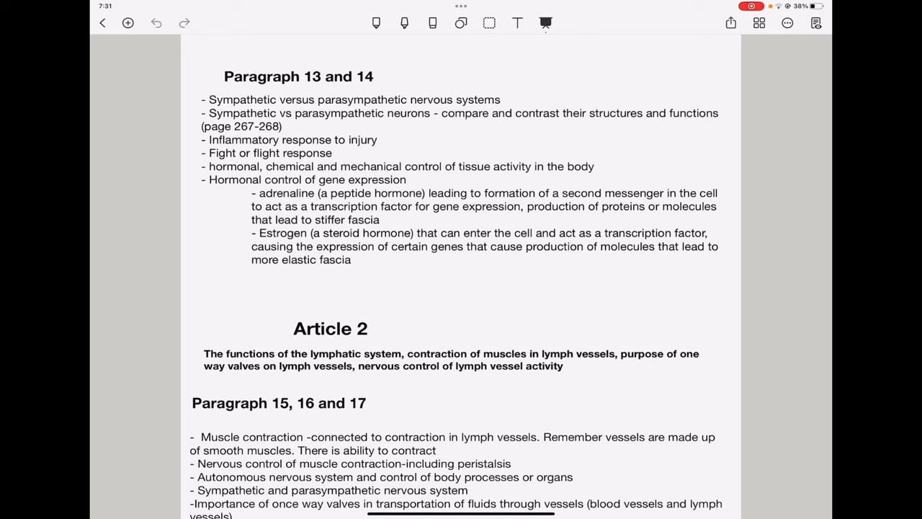
{"action": "left_click", "coordinate": [381, 141]}
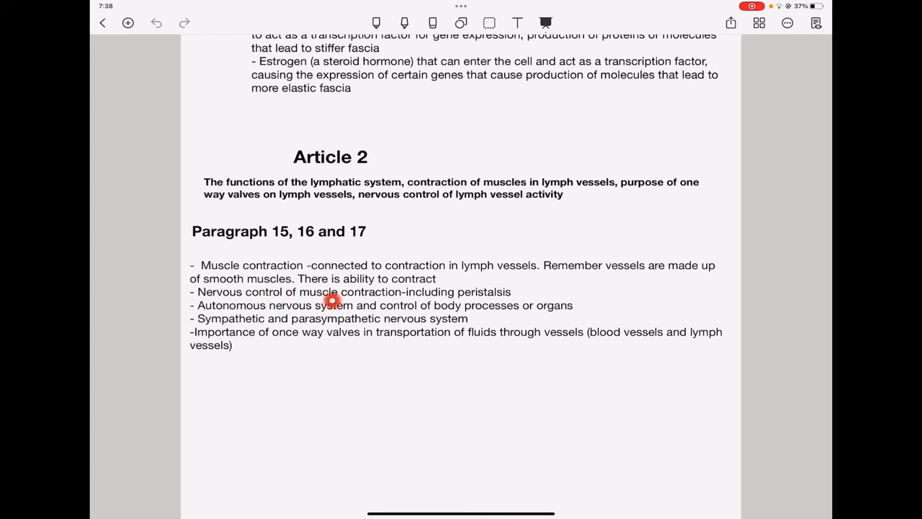
{"action": "mouse_move", "coordinate": [496, 296]}
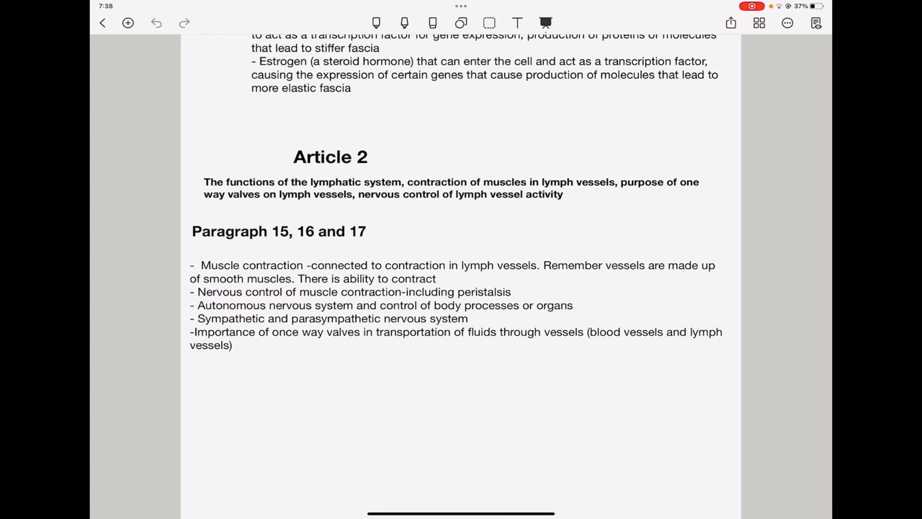
{"action": "left_click", "coordinate": [467, 290]}
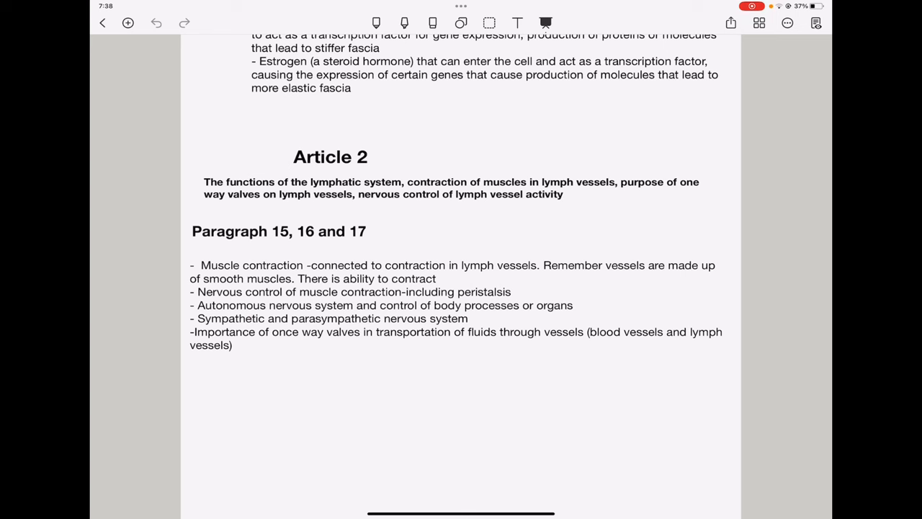
{"action": "left_click", "coordinate": [525, 305]}
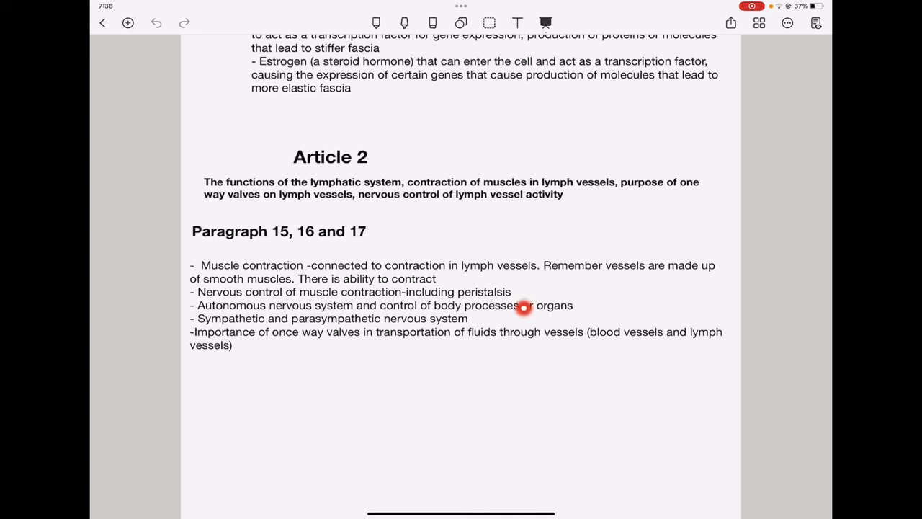
{"action": "mouse_move", "coordinate": [525, 306]}
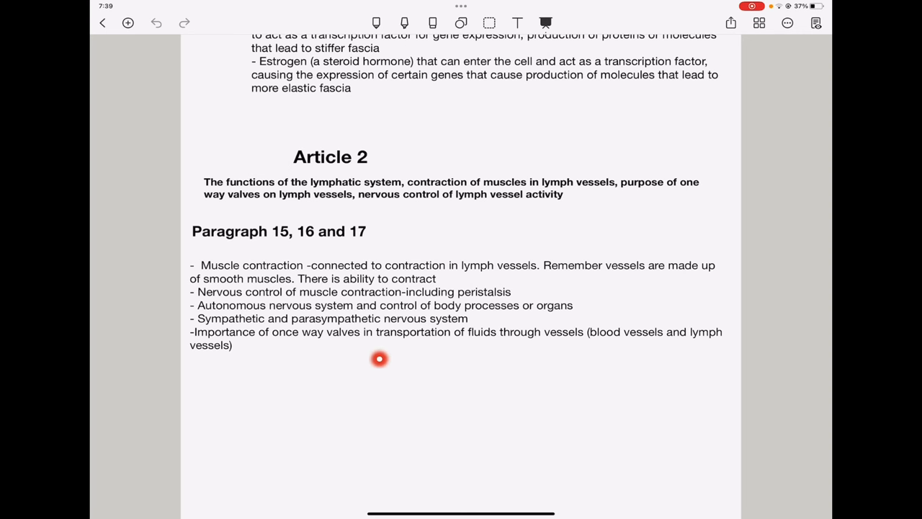
{"action": "scroll", "scroll_direction": "down", "scroll_amount": 3}
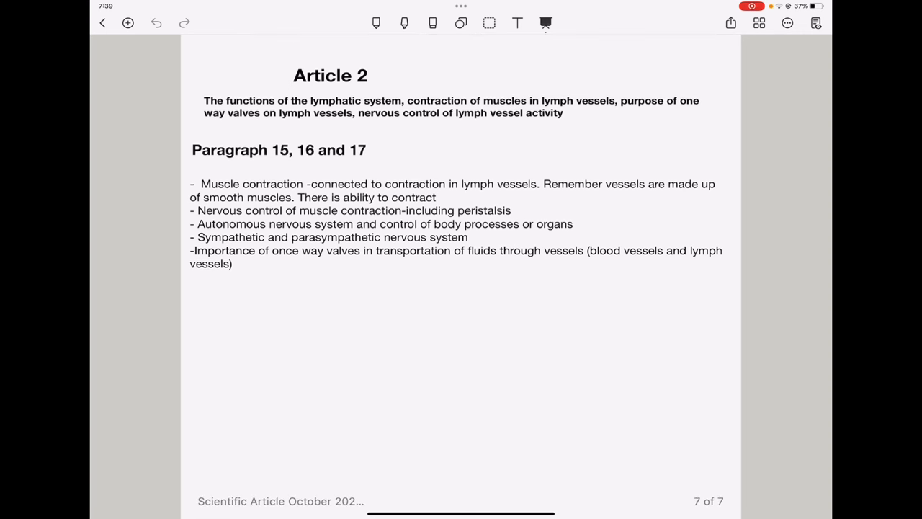